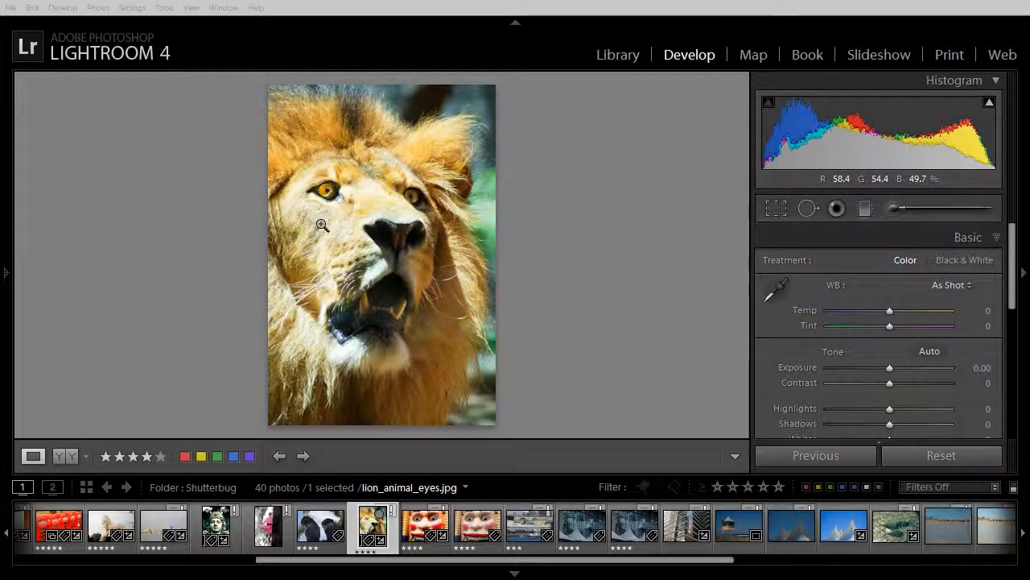
mouse_move(771, 120)
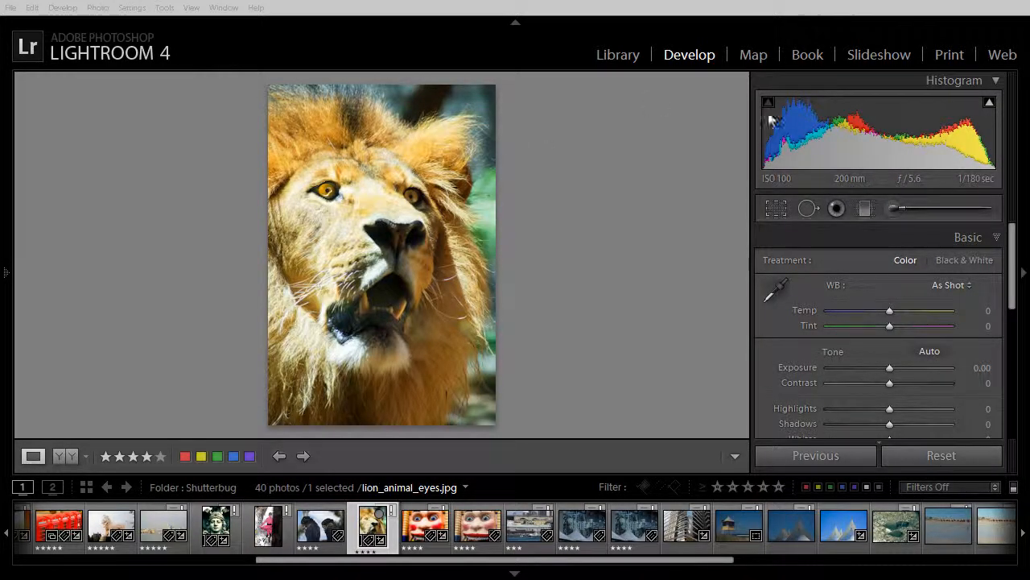
mouse_move(411, 284)
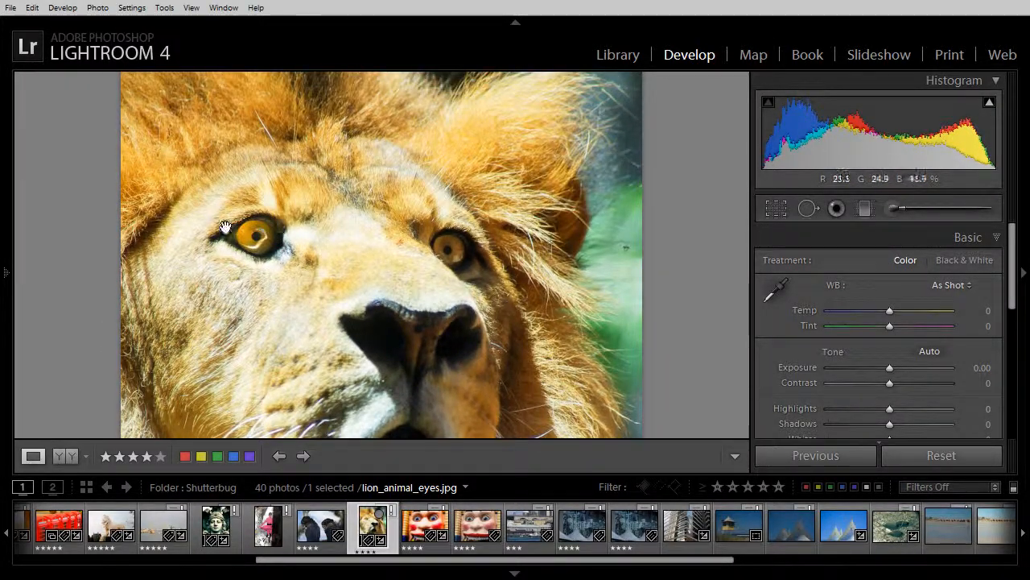
mouse_move(261, 241)
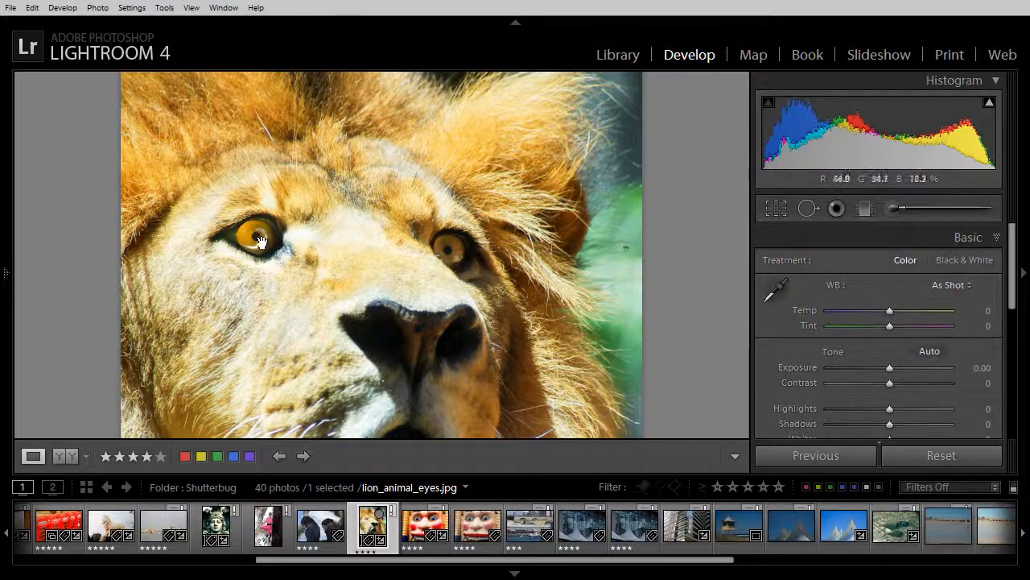
mouse_move(248, 247)
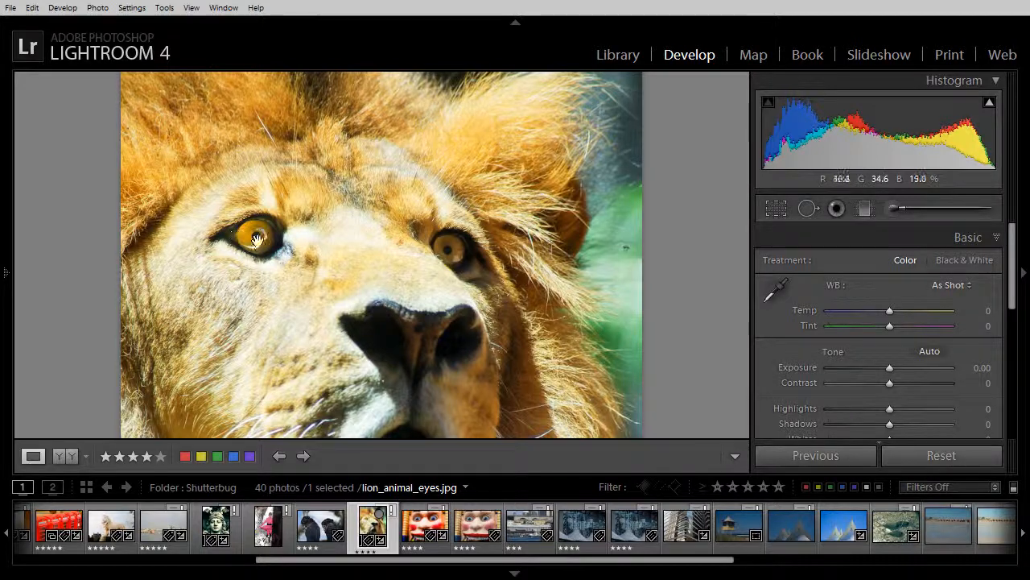
mouse_move(342, 290)
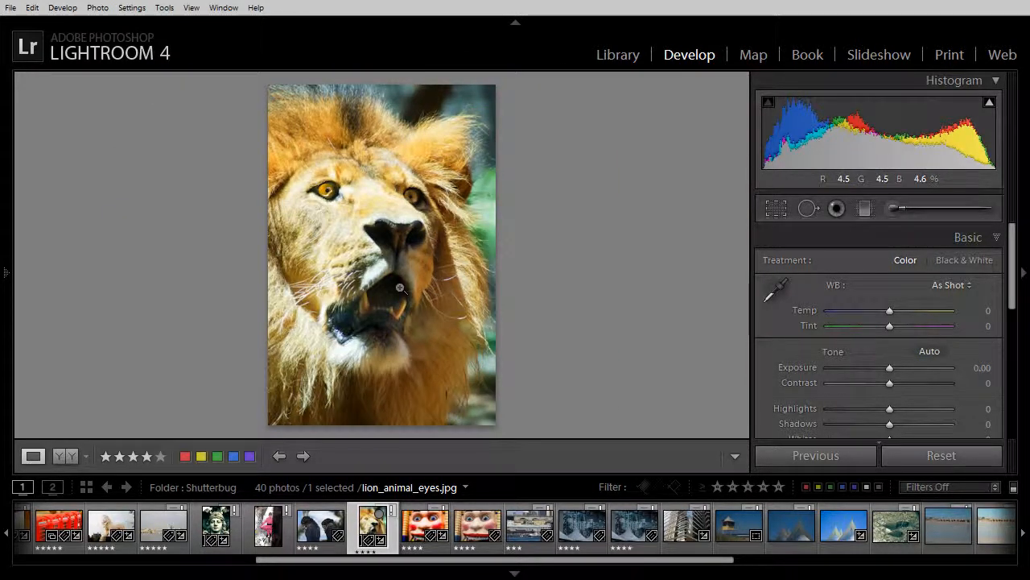
mouse_move(350, 217)
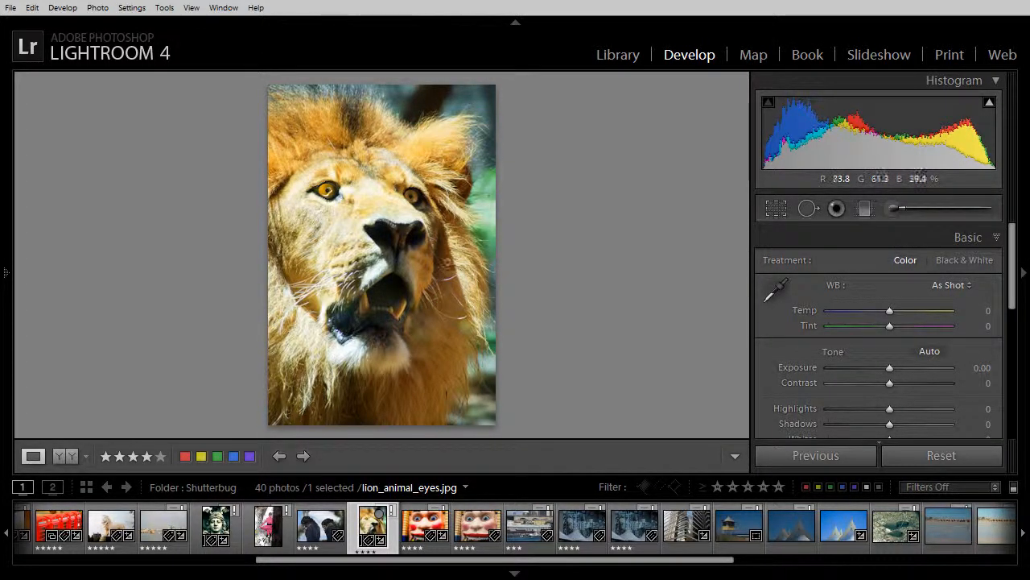
mouse_move(349, 236)
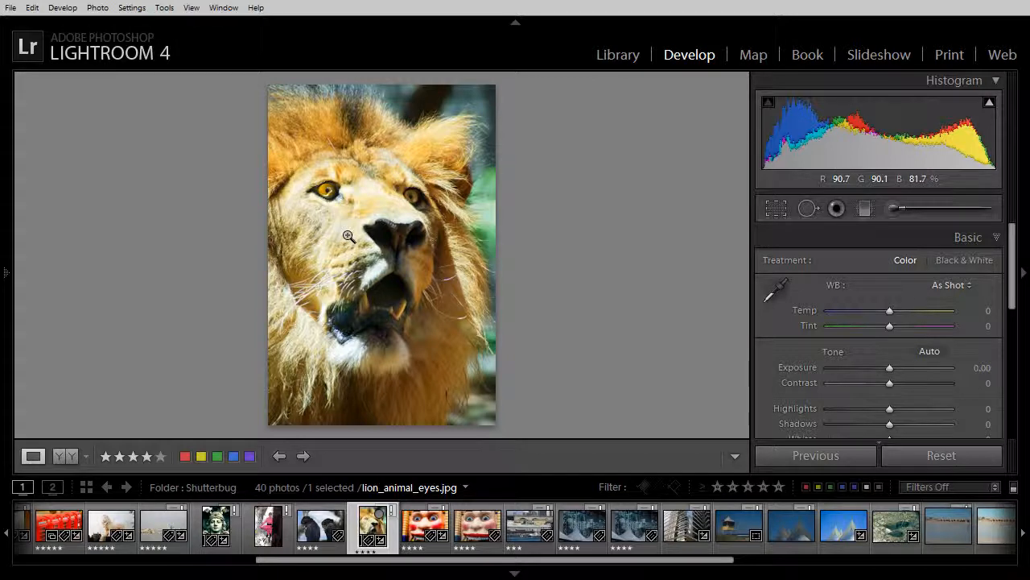
- Open the lion photo's context menu and its Edit In submenu listing Photoshop CS6
right_click(349, 236)
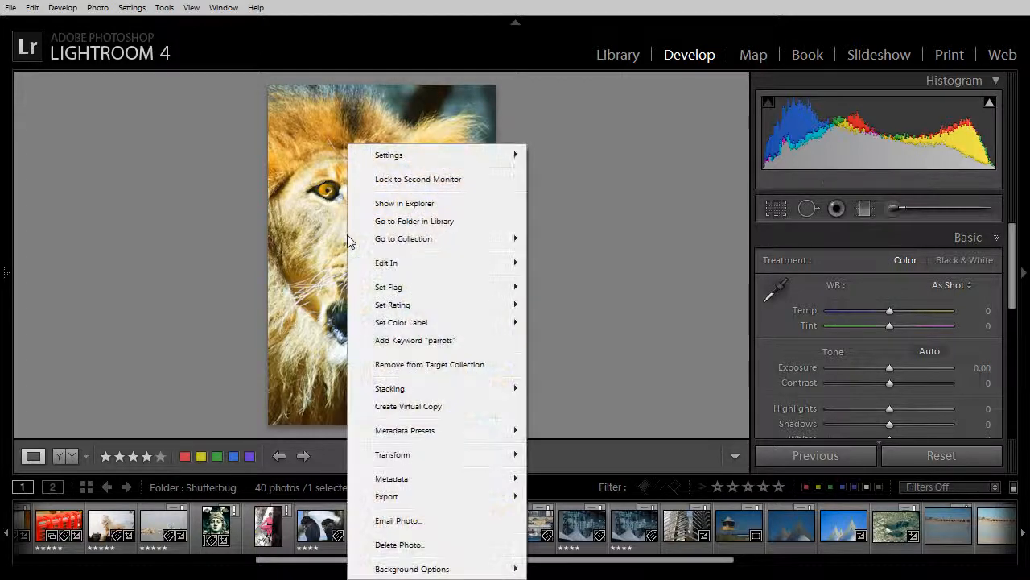
click(386, 263)
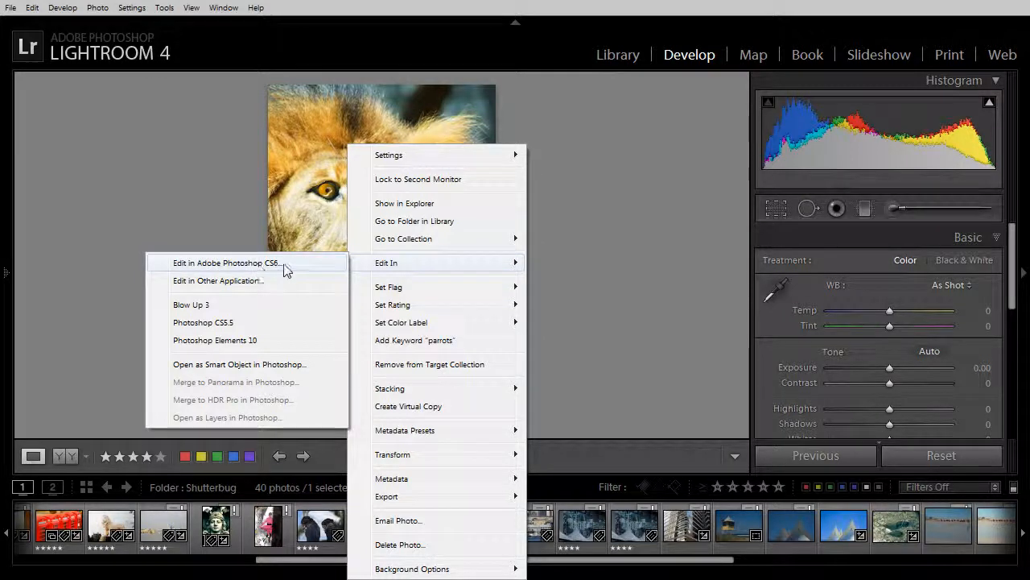
mouse_move(267, 268)
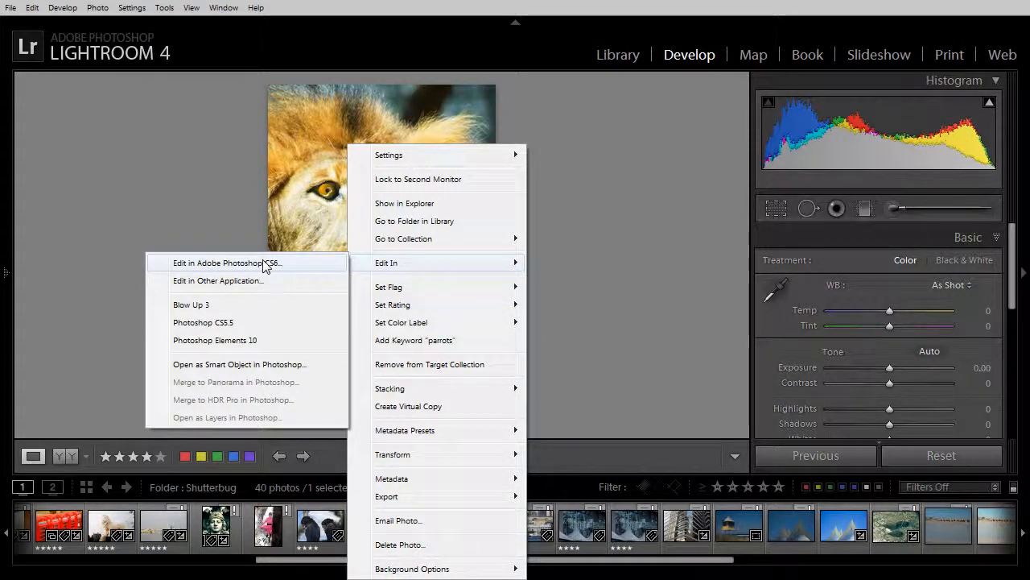
mouse_move(228, 269)
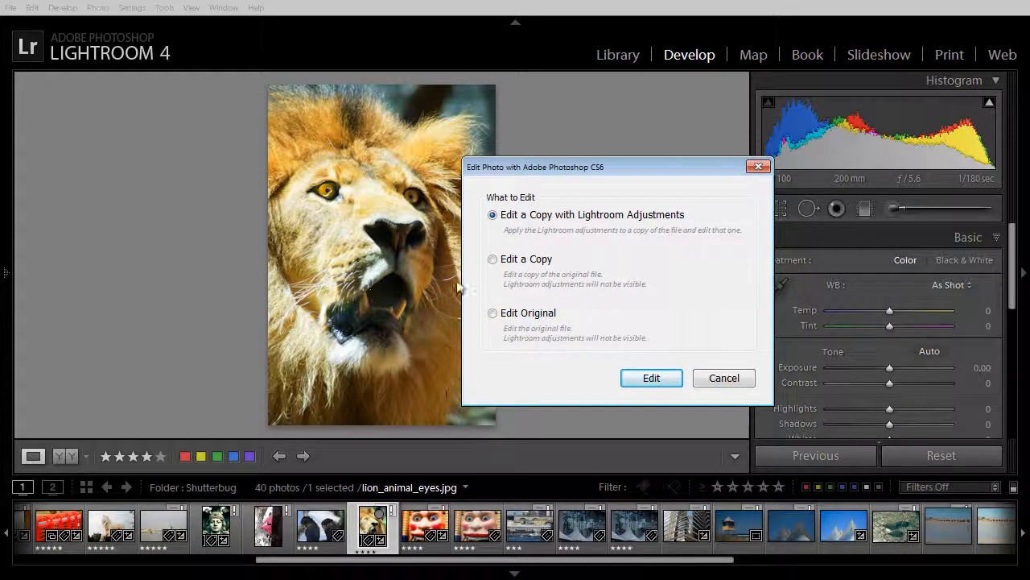
mouse_move(595, 338)
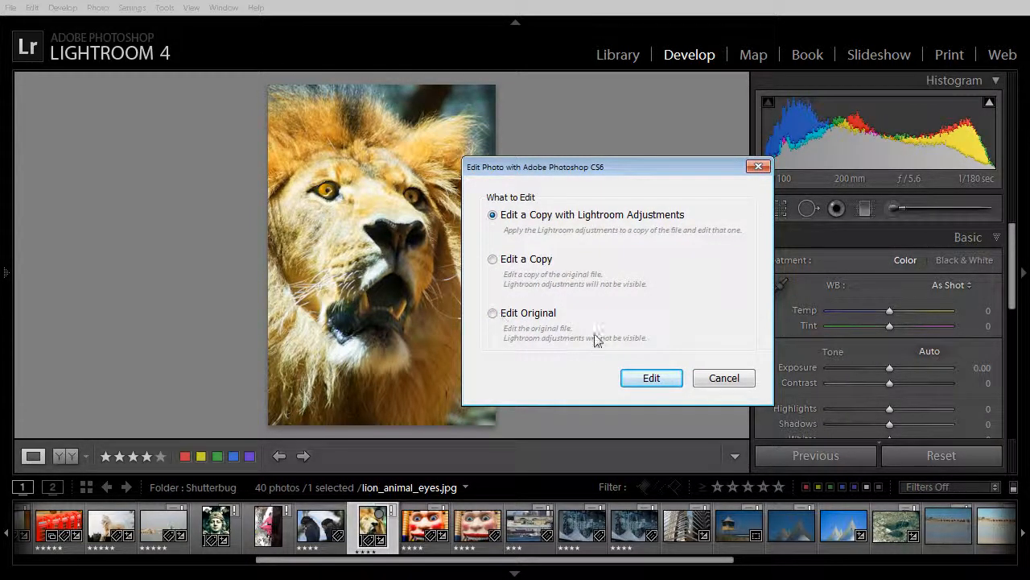
mouse_move(322, 240)
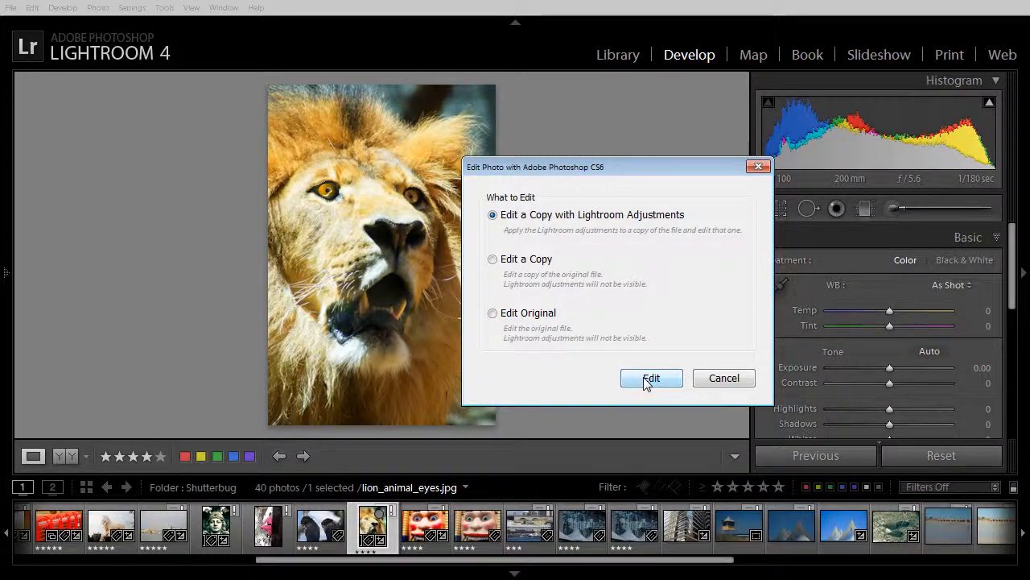
- Send an adjusted copy to Photoshop CS6, maximize its window, and zoom in on the eyes
click(651, 379)
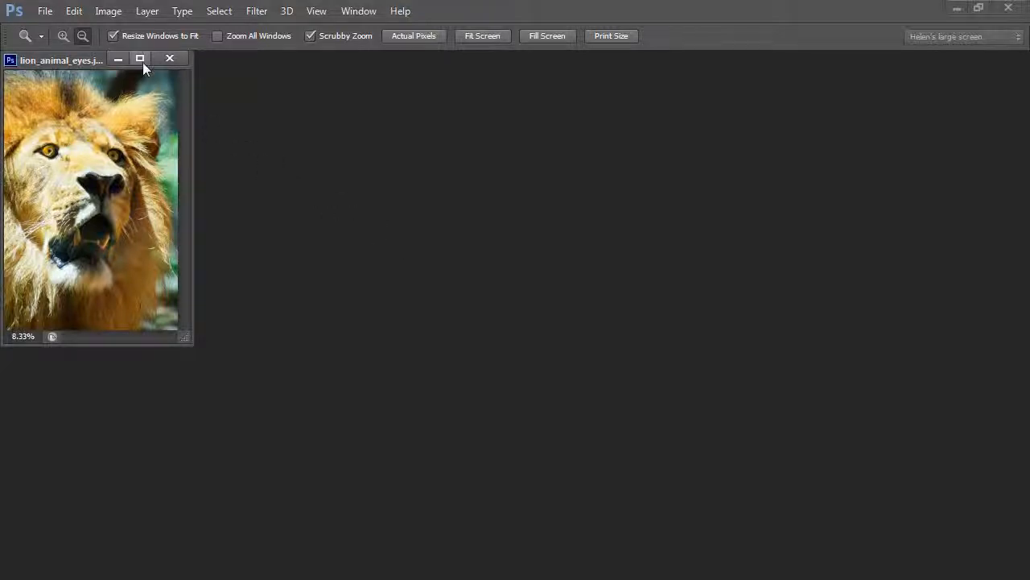
click(140, 59)
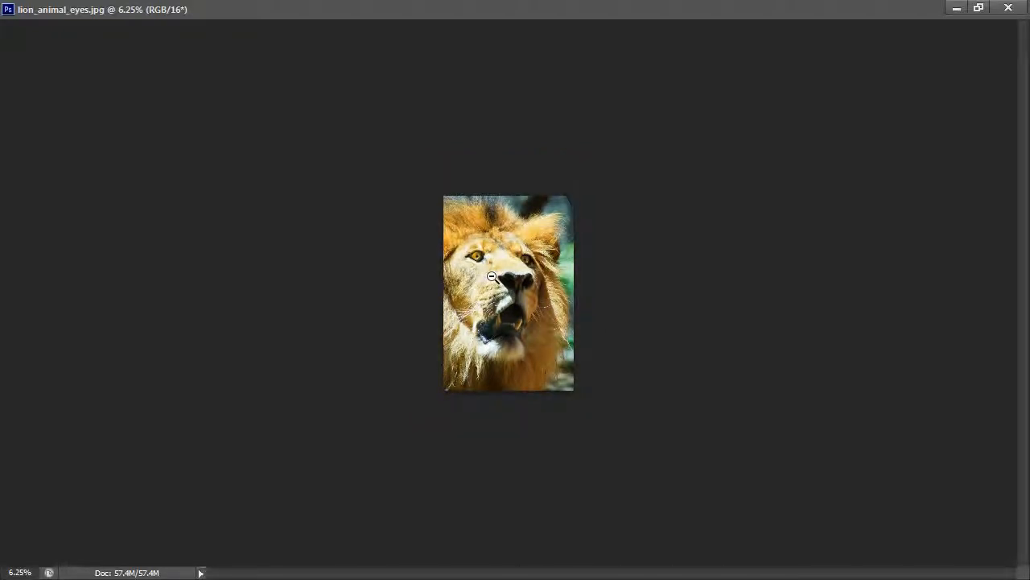
click(493, 277)
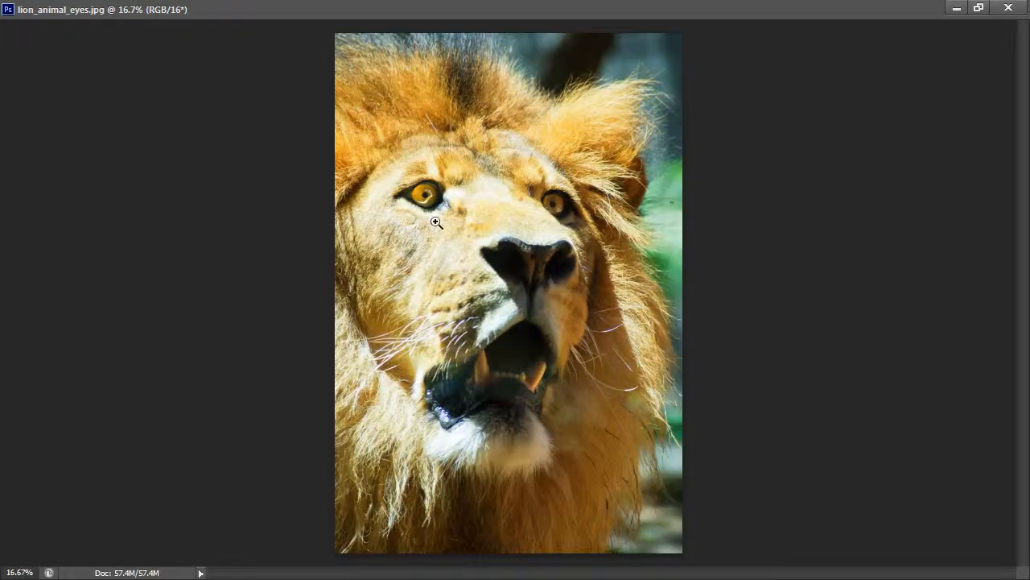
click(435, 222)
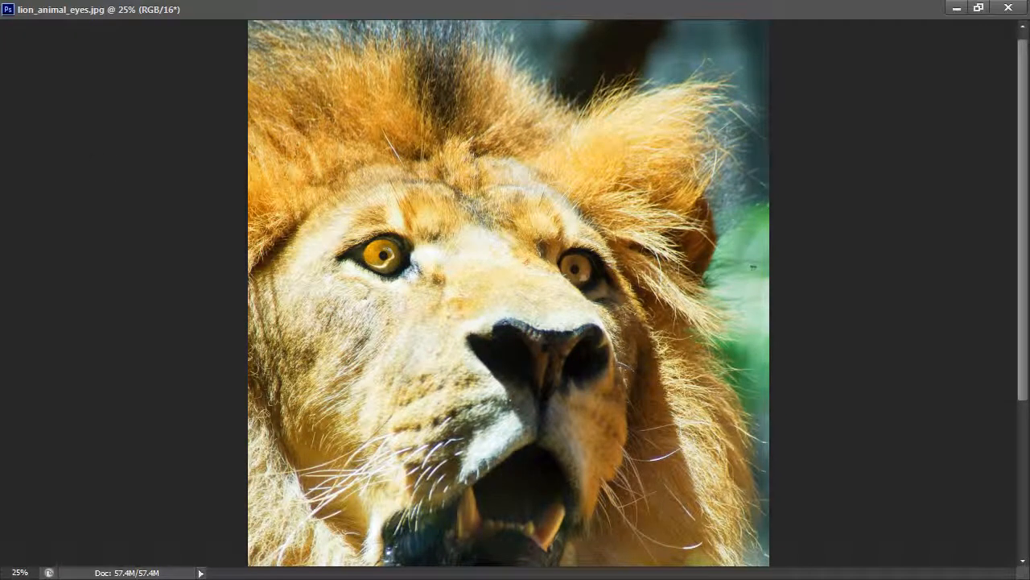
click(918, 145)
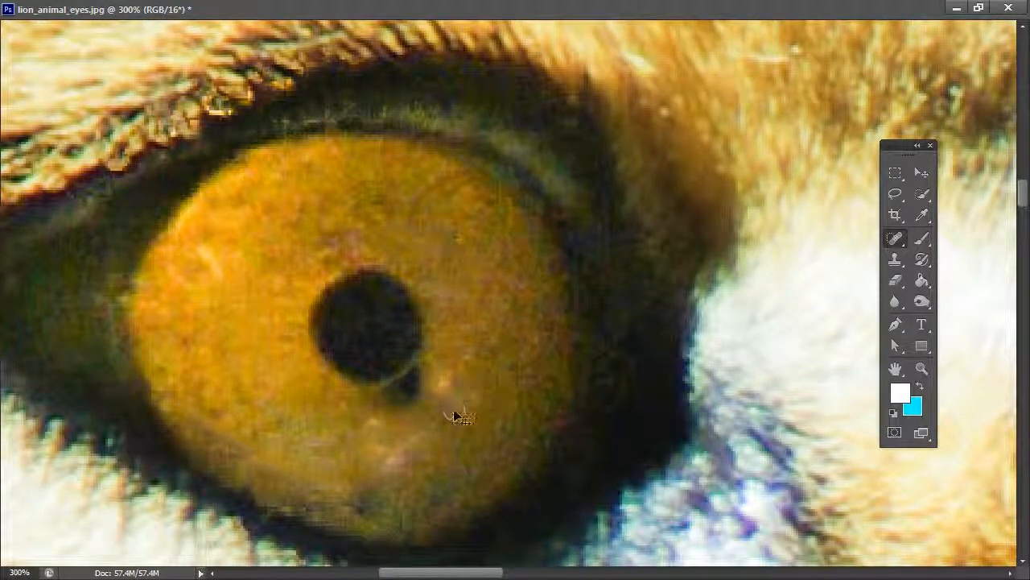
- Heal the blemishes at the pupil's lower edge and in the iris, then zoom out
click(410, 415)
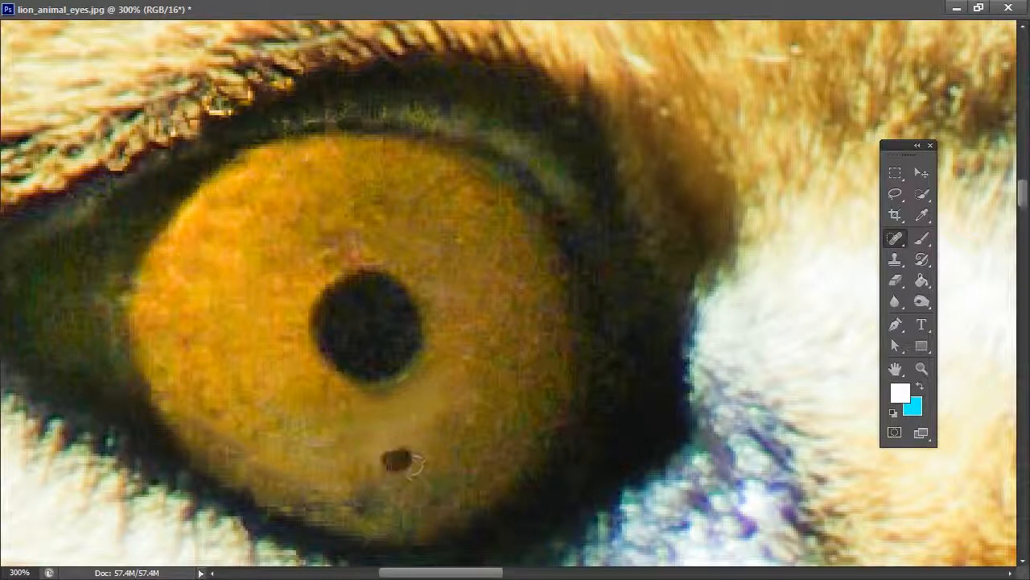
click(411, 458)
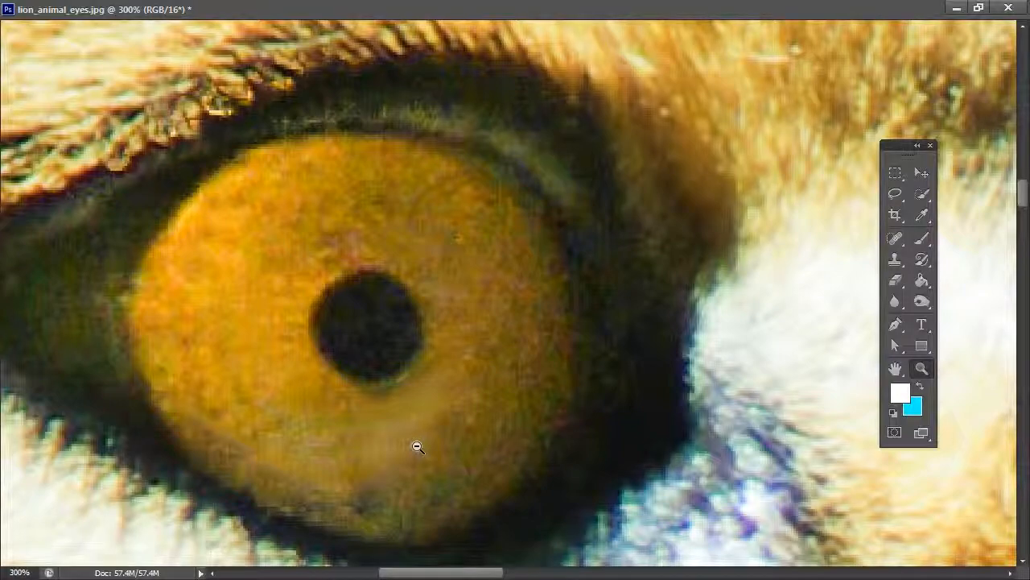
click(417, 446)
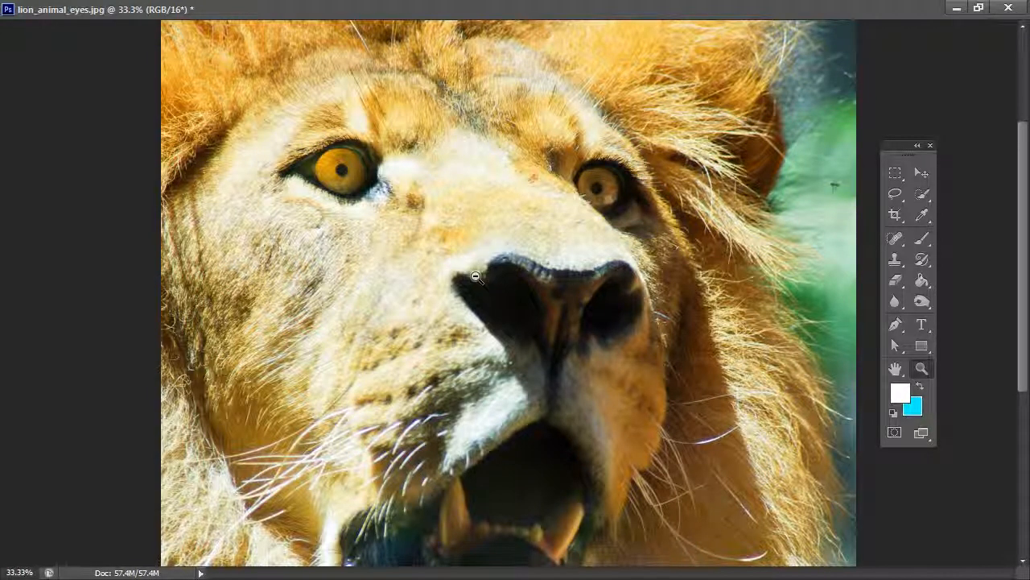
mouse_move(477, 273)
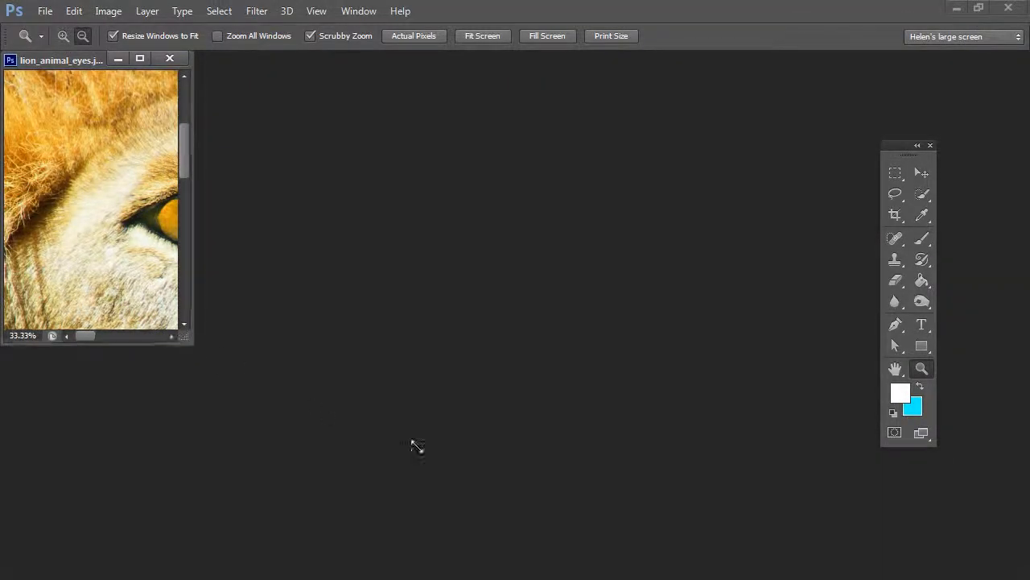
- Close the healed lion photo saving changes, then minimize Photoshop to return to Lightroom
click(140, 58)
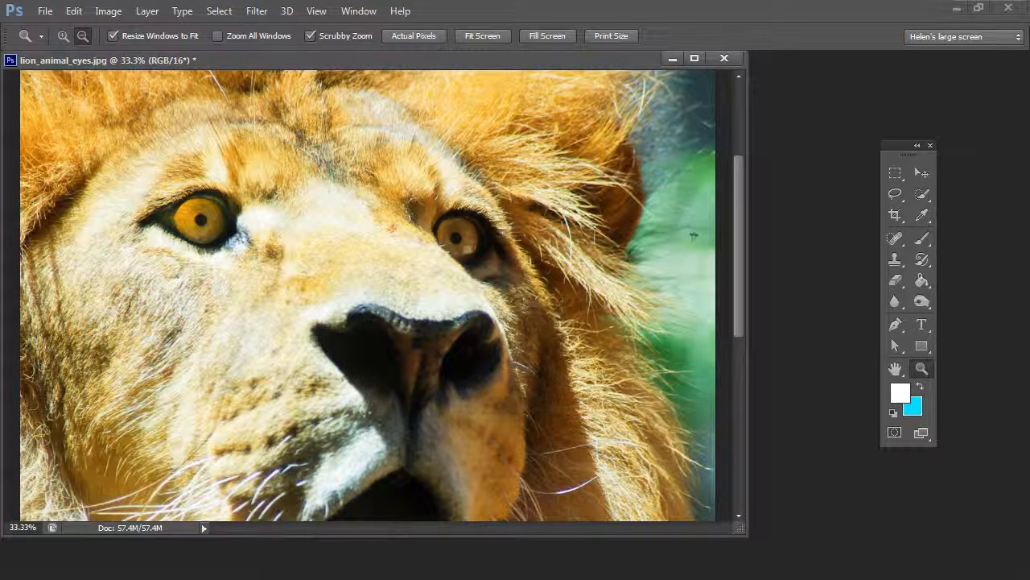
click(724, 58)
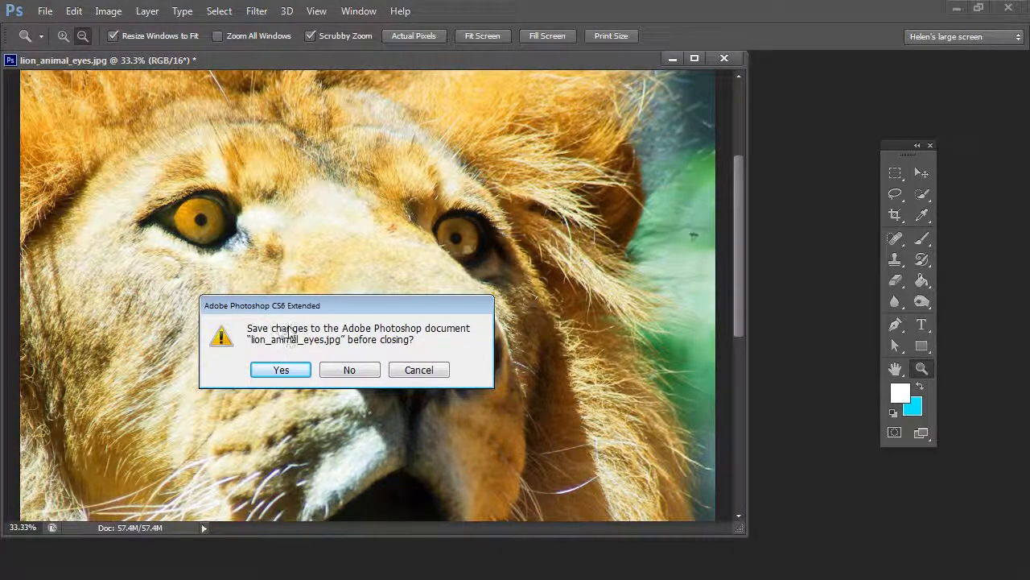
mouse_move(259, 354)
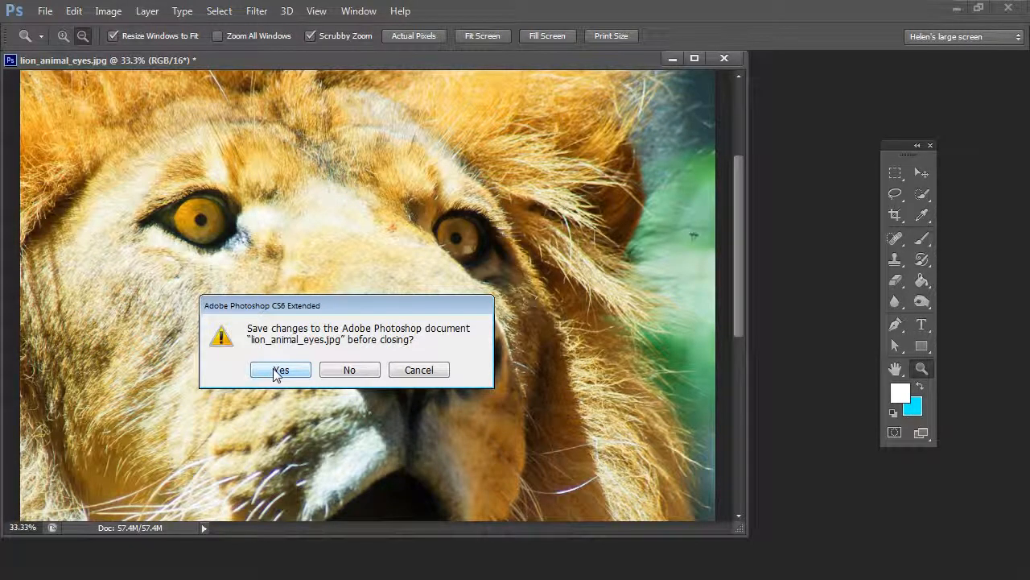
click(350, 369)
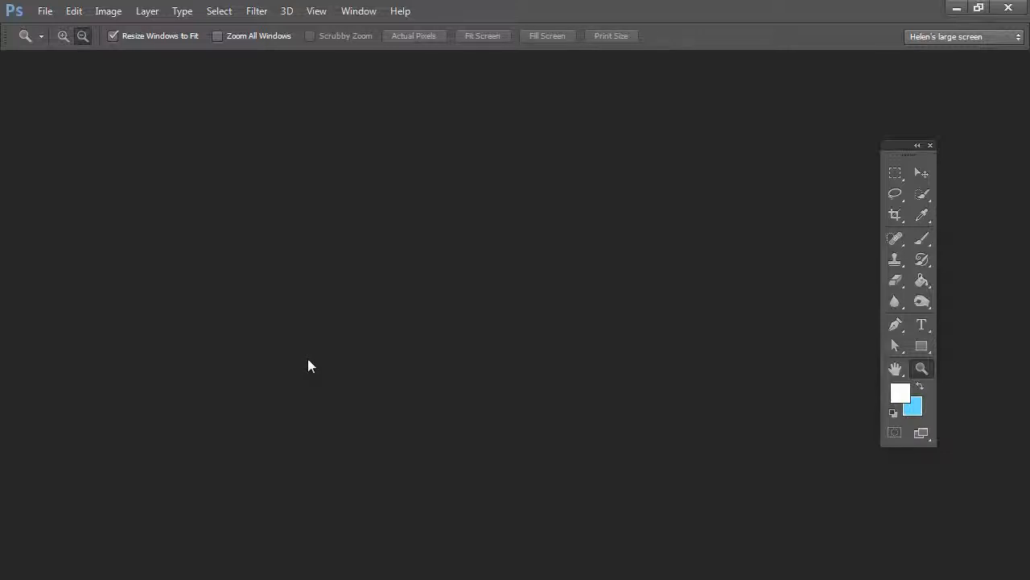
mouse_move(886, 22)
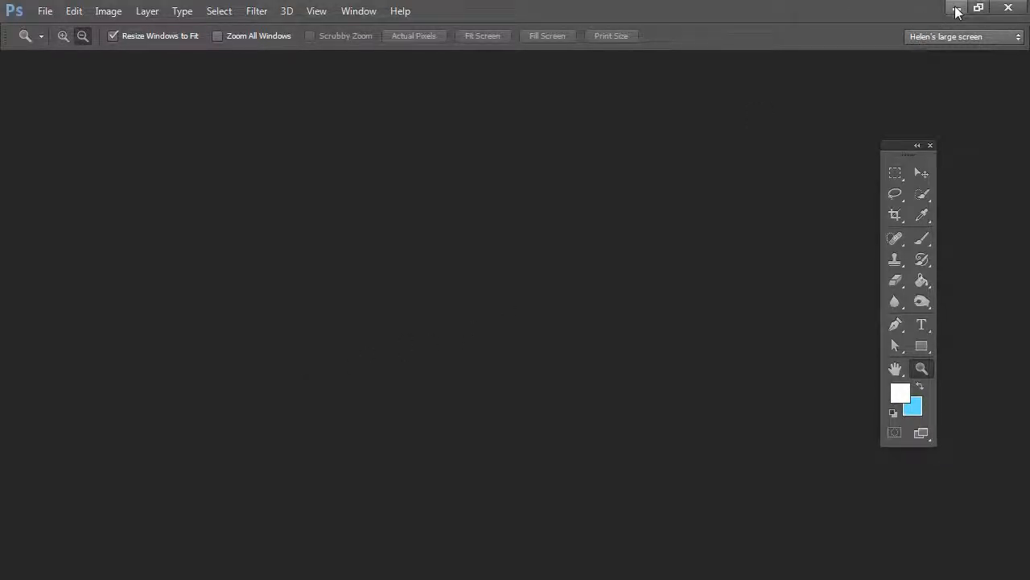
click(957, 7)
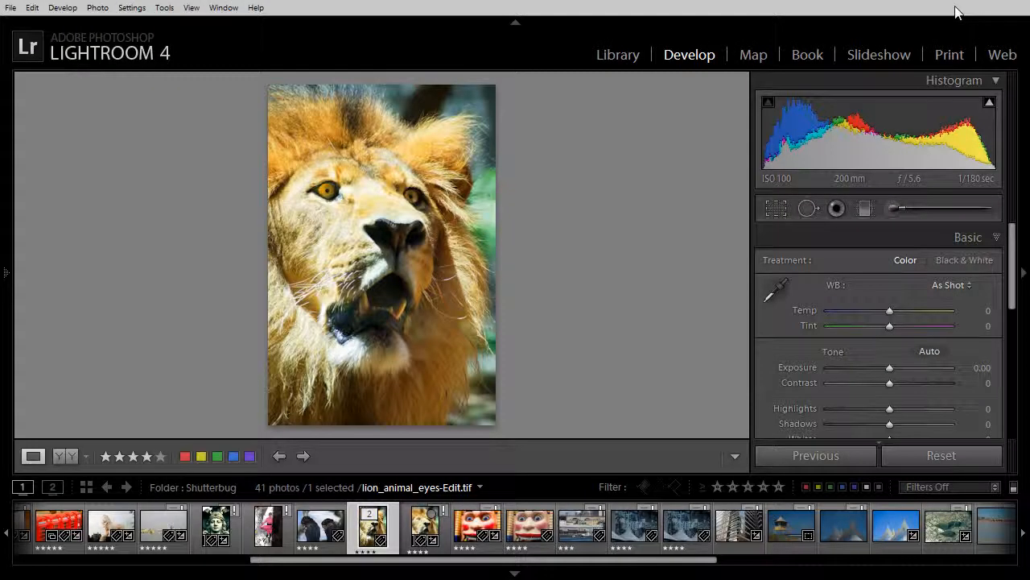
mouse_move(375, 370)
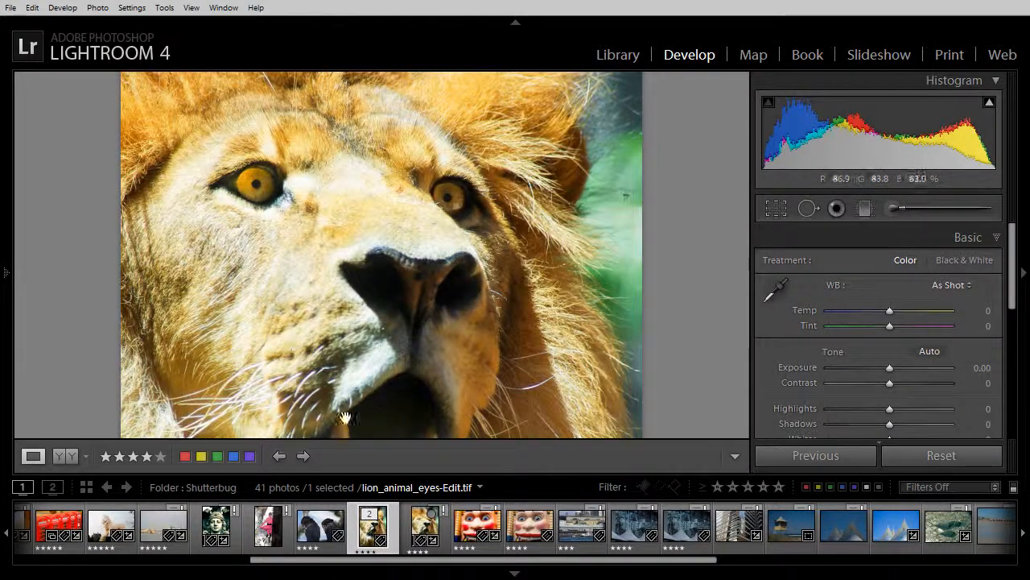
mouse_move(382, 495)
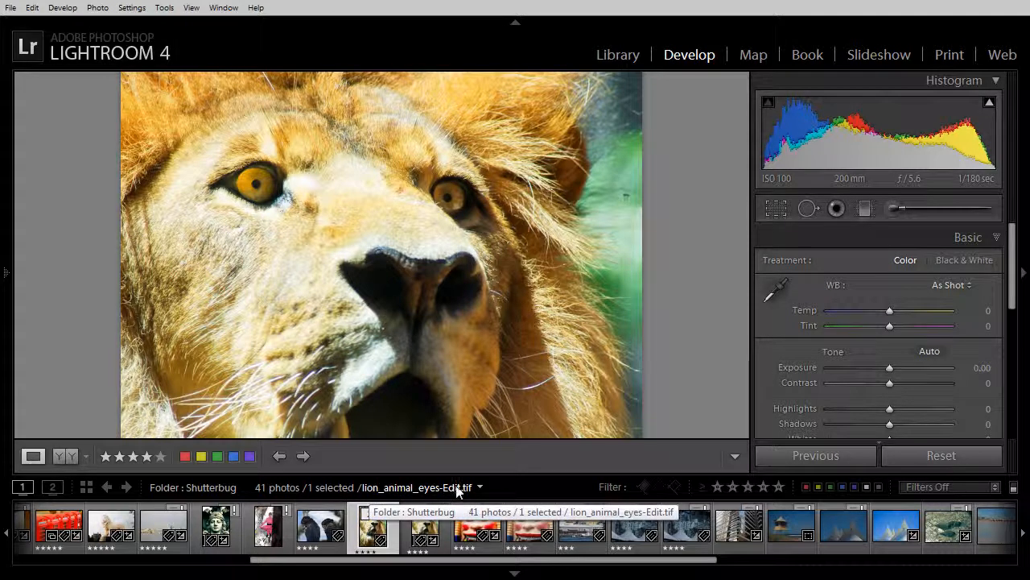
mouse_move(476, 493)
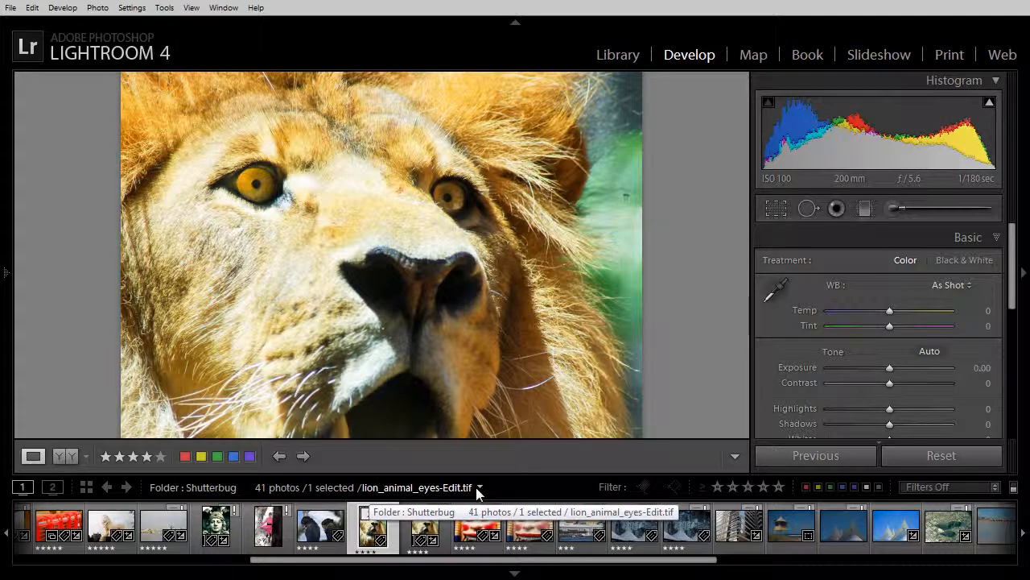
mouse_move(417, 407)
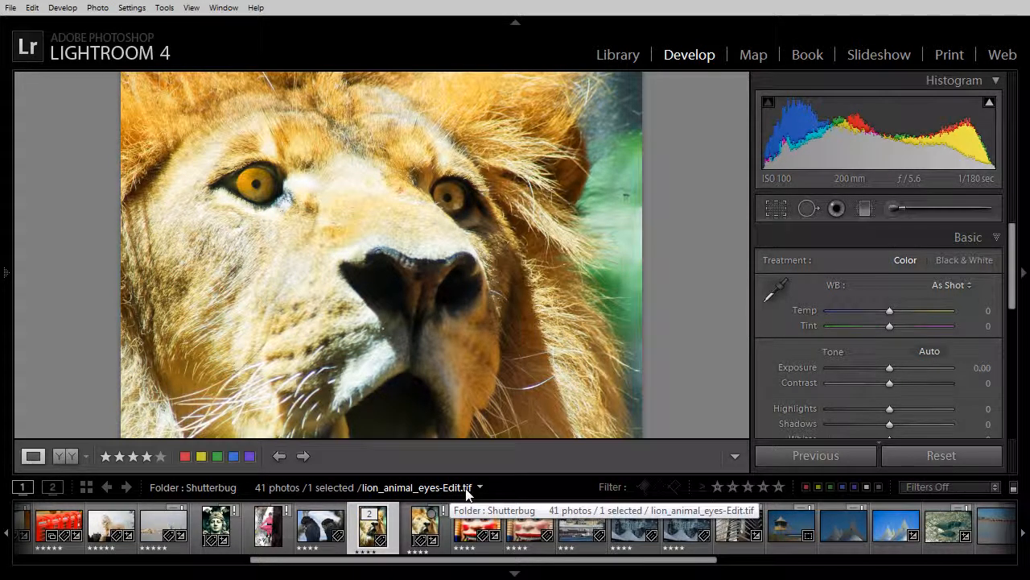
click(424, 527)
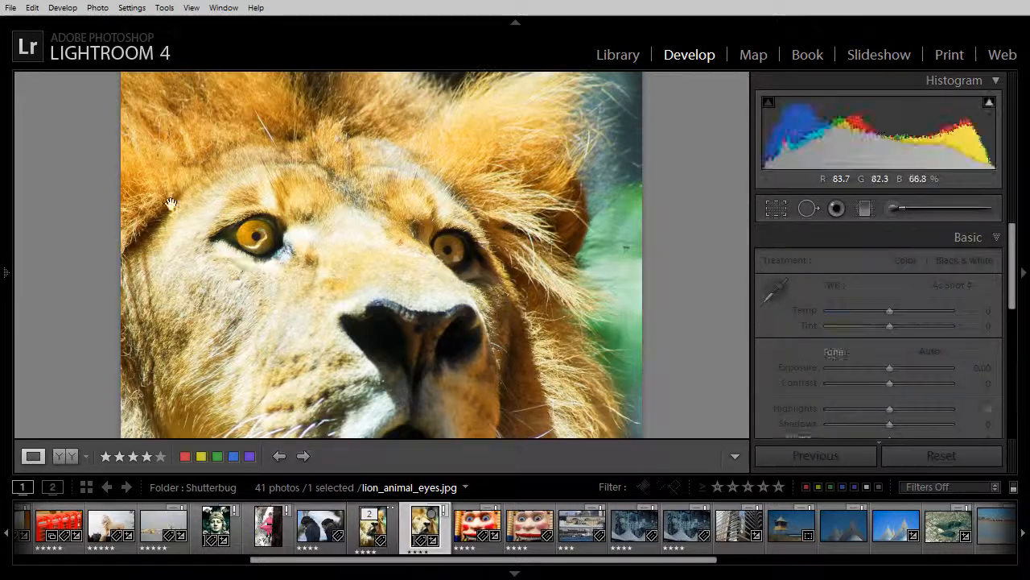
mouse_move(305, 288)
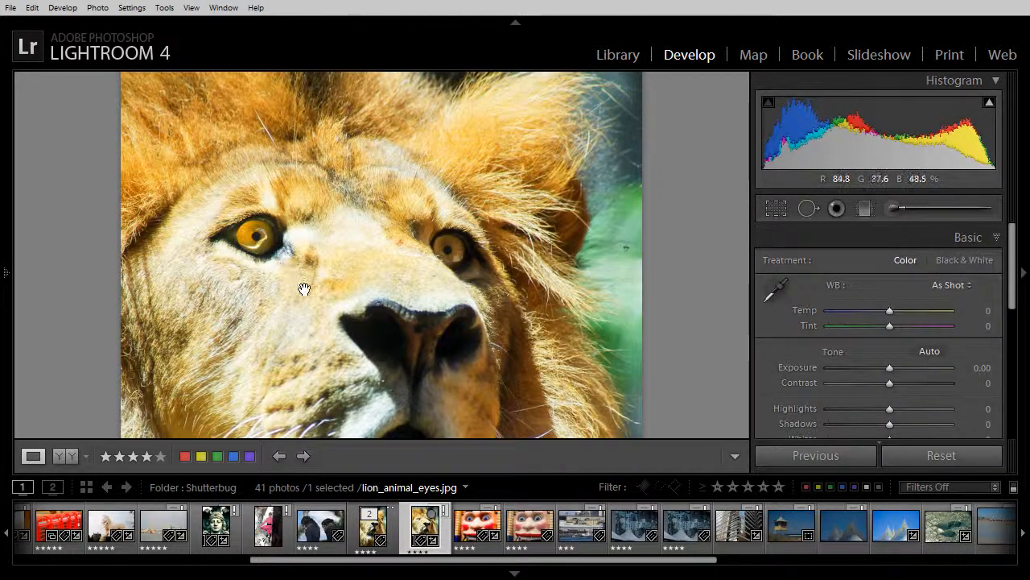
click(372, 528)
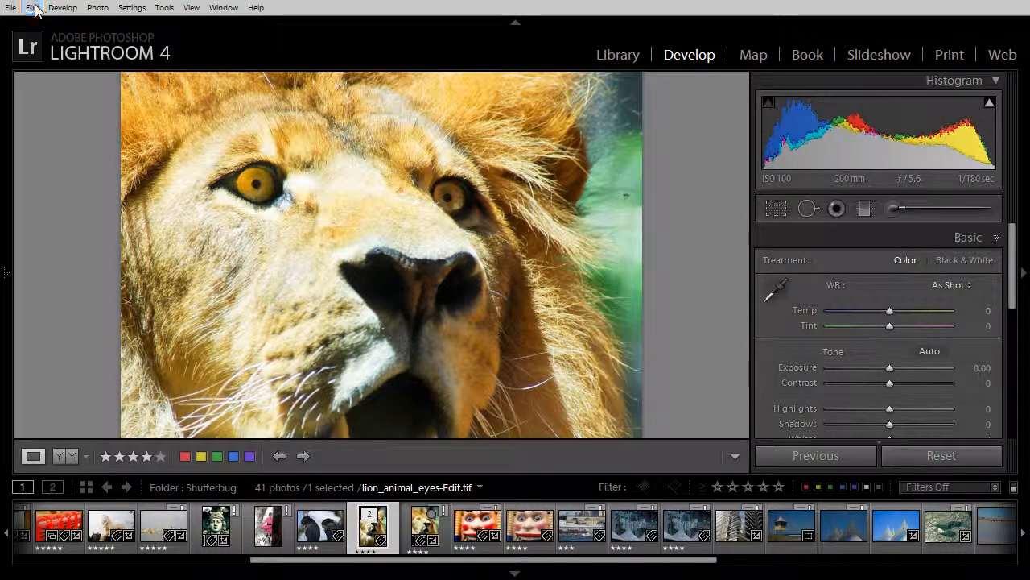
- Open Lightroom's External Editing preferences, keeping TIFF and reviewing the bit depth options
click(32, 7)
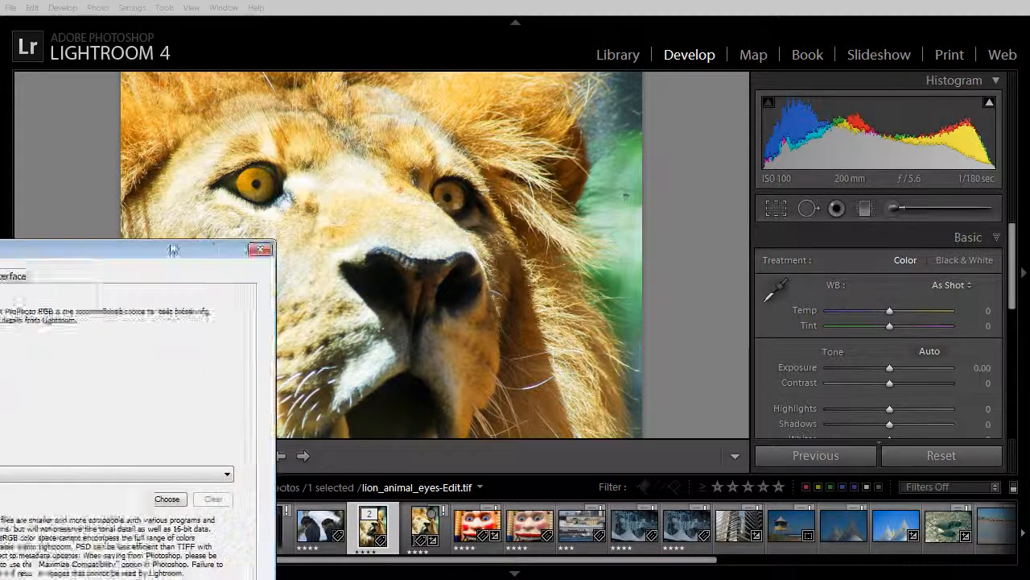
click(355, 57)
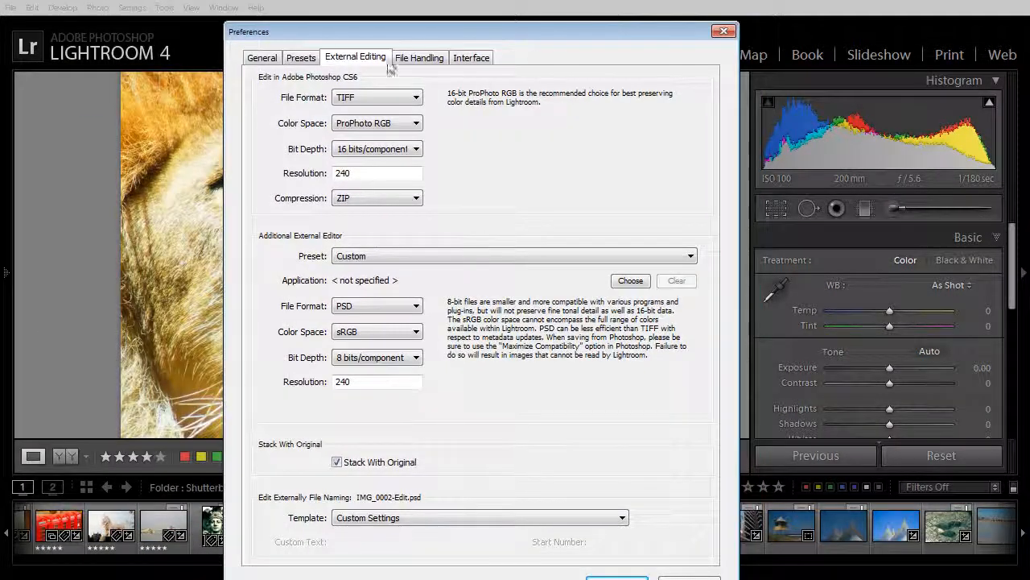
mouse_move(372, 64)
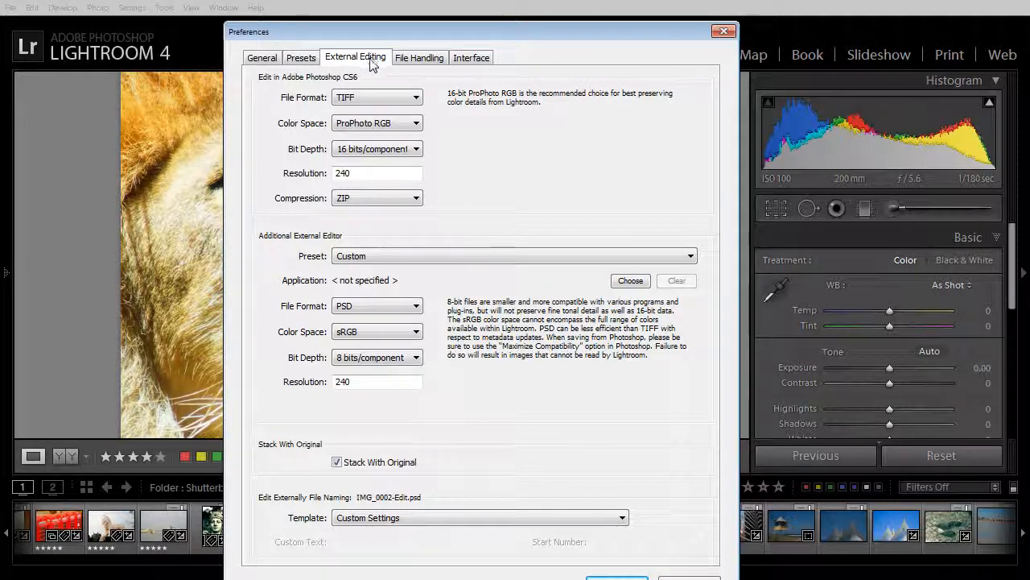
mouse_move(328, 83)
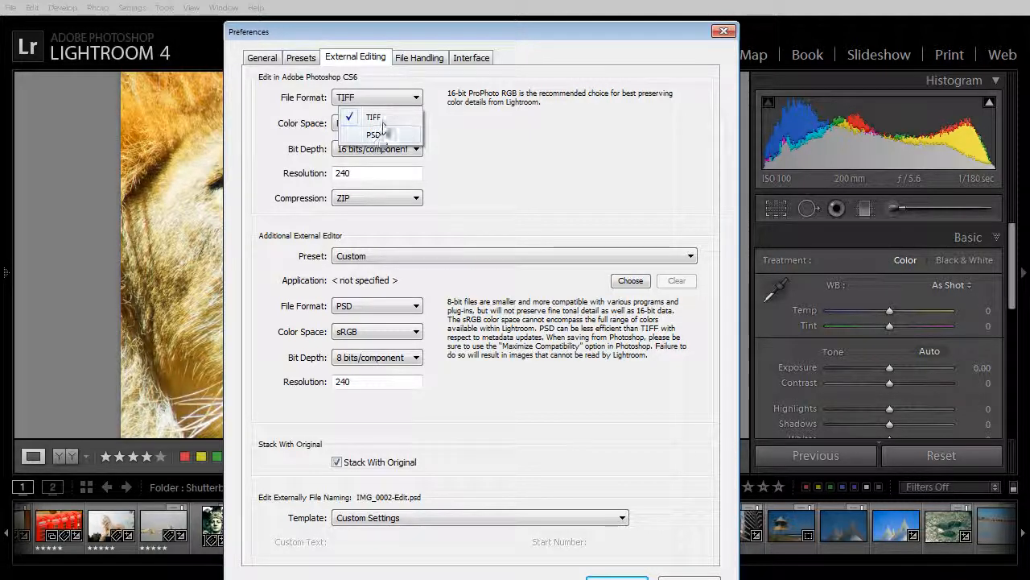
click(373, 116)
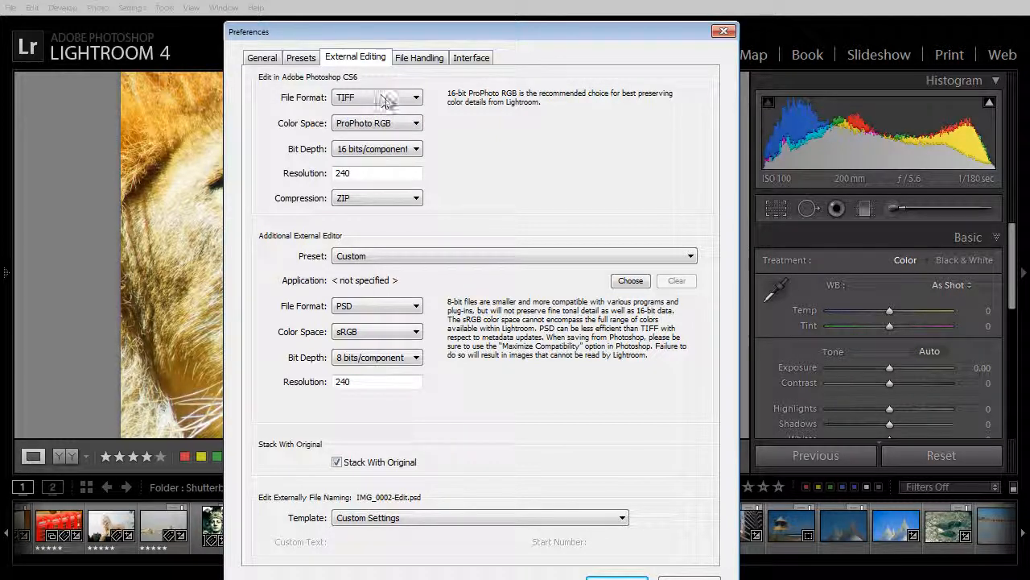
mouse_move(402, 123)
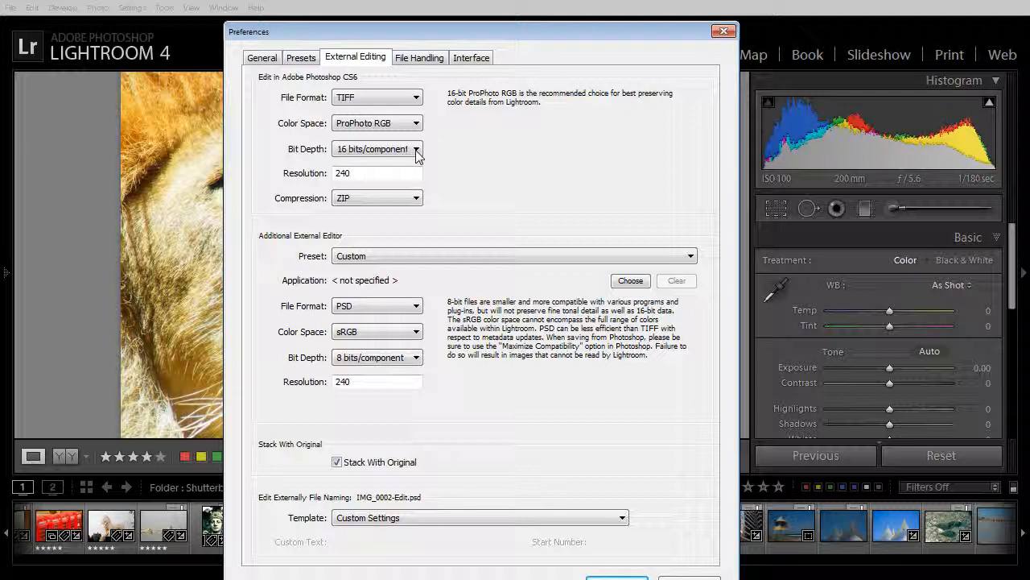
click(377, 172)
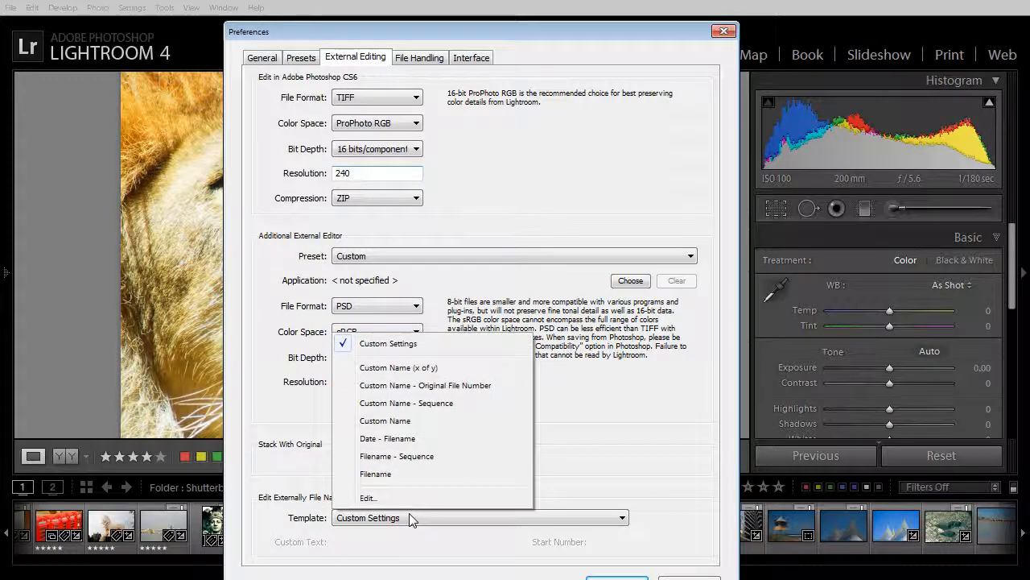
click(367, 497)
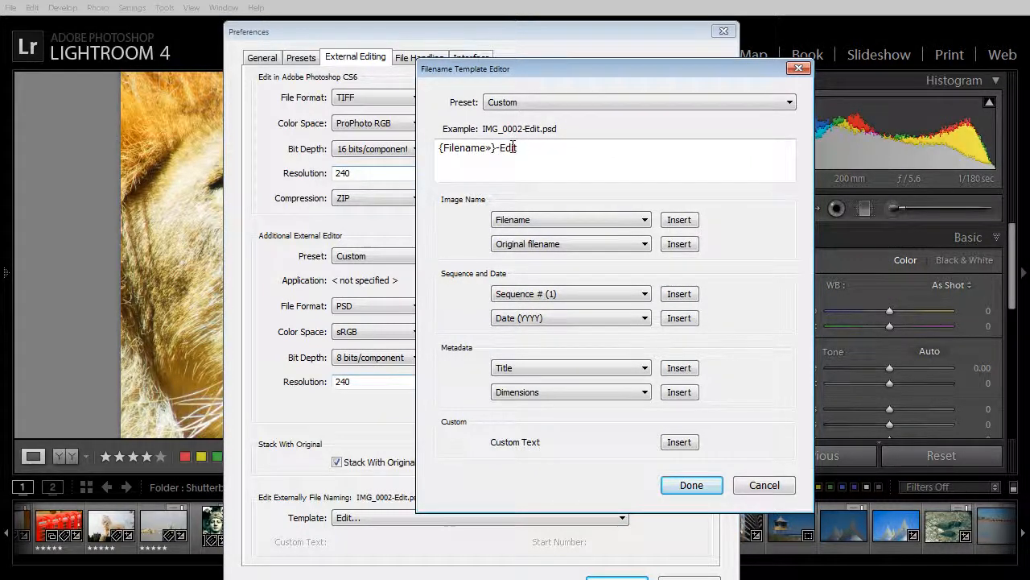
mouse_move(546, 121)
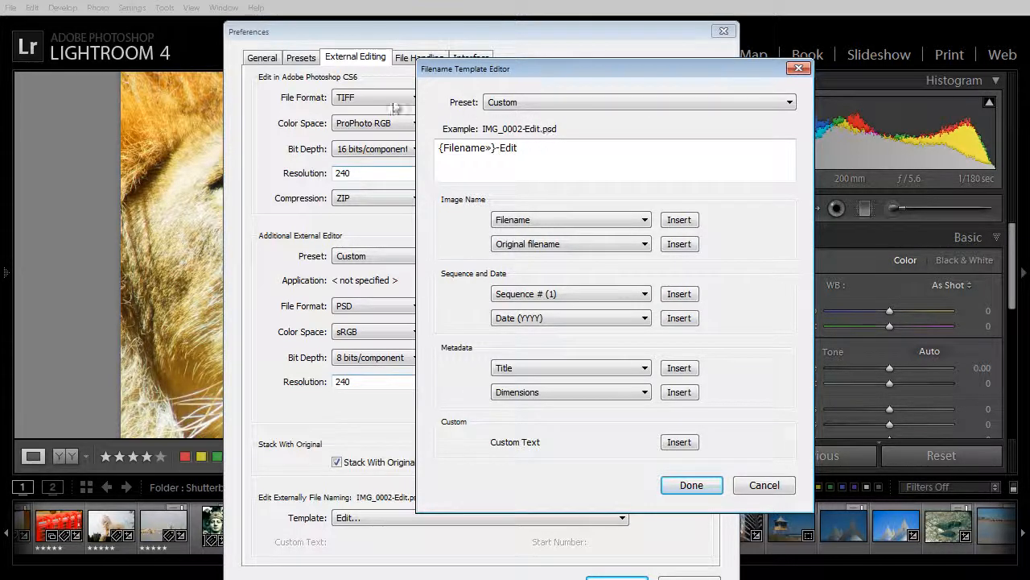
mouse_move(344, 98)
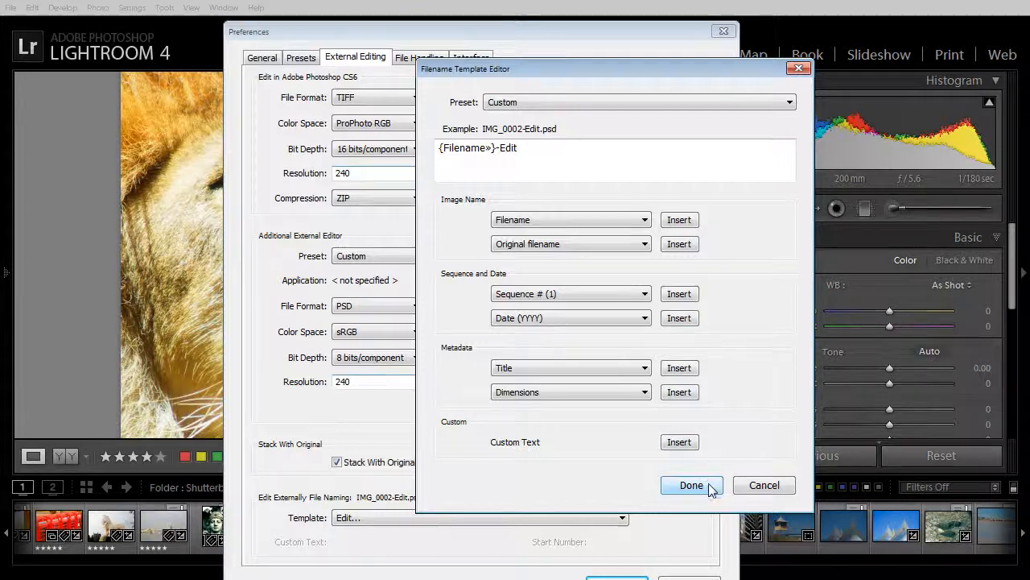
click(691, 485)
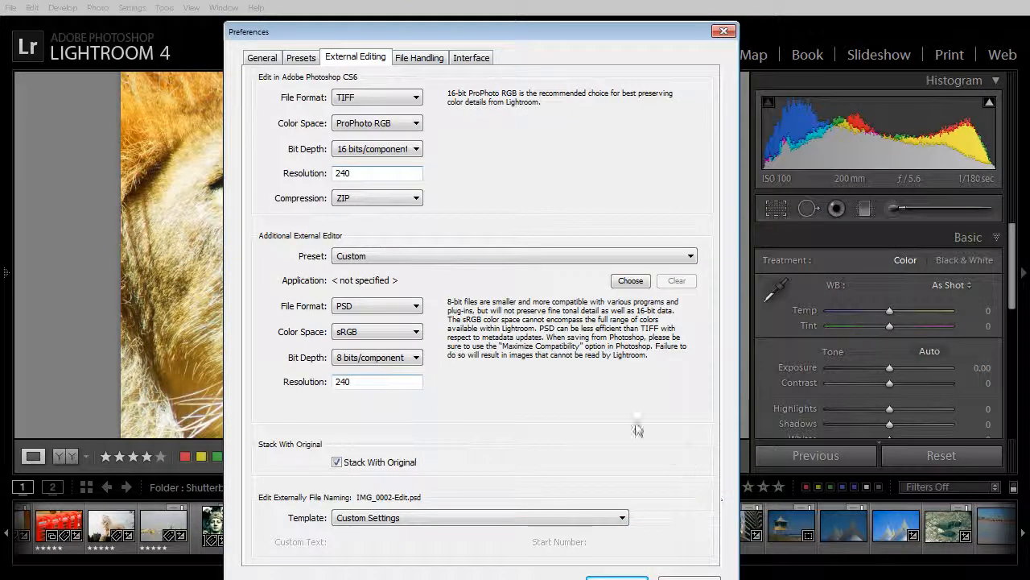